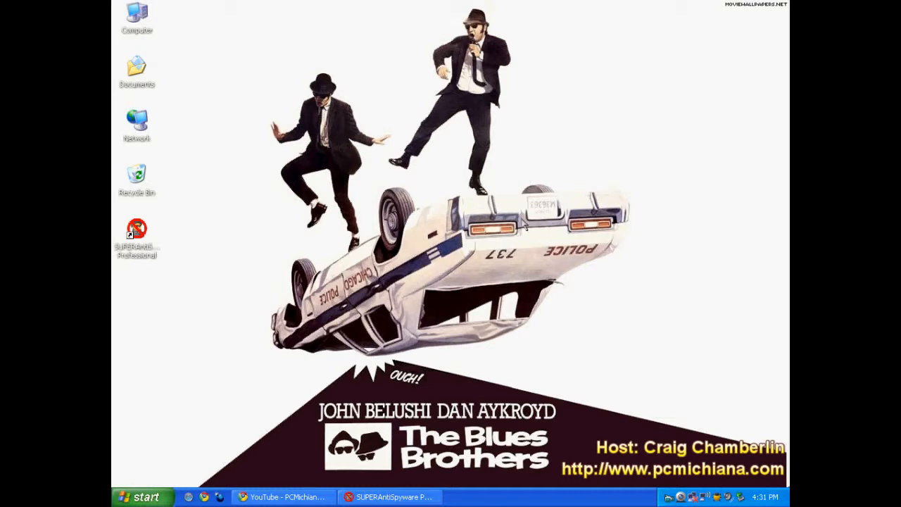
- Launch SUPERAntiSpyware Professional from its desktop shortcut to reach the main menu
left_click(136, 237)
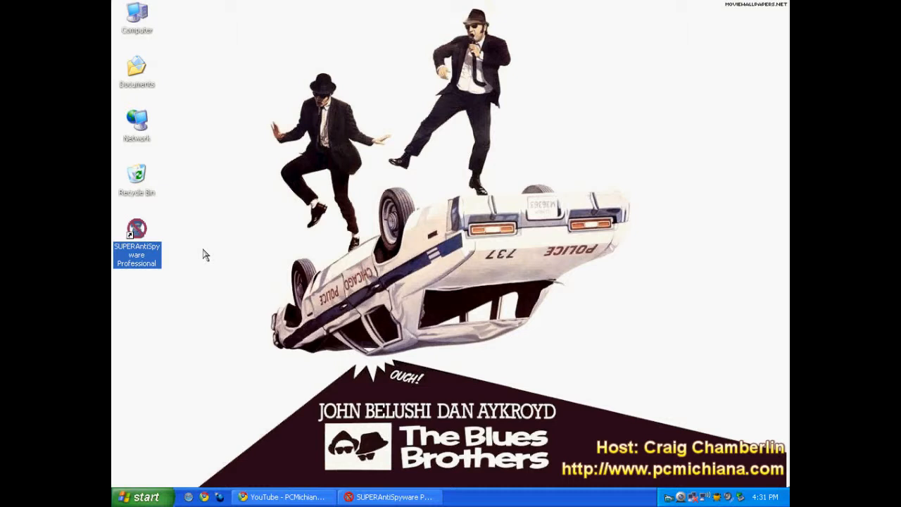
left_click(388, 496)
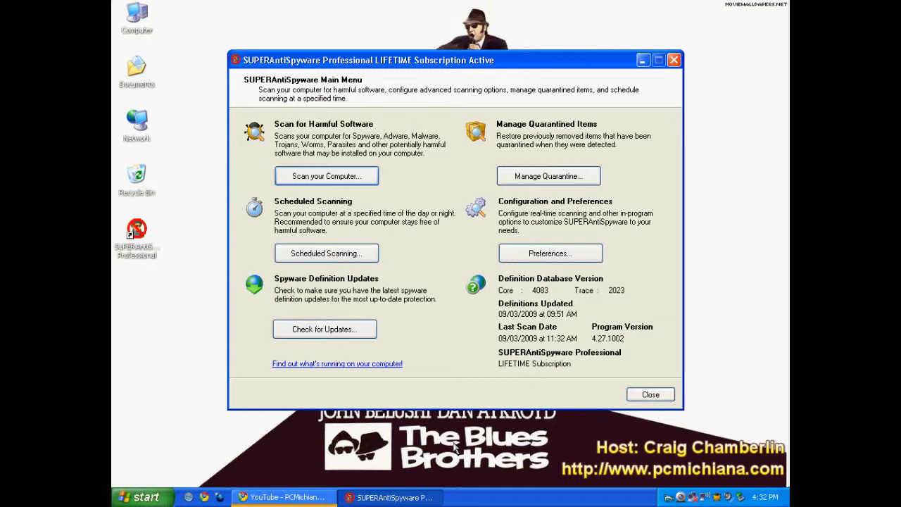
mouse_move(454, 448)
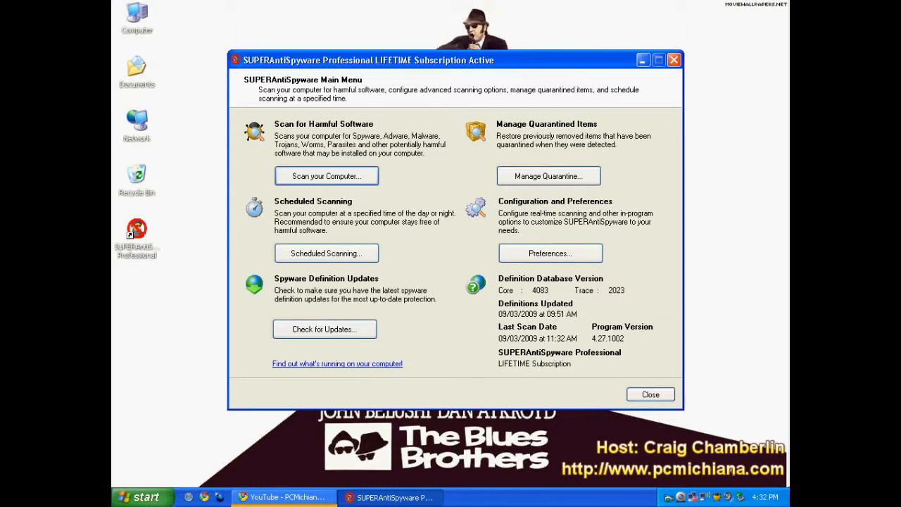
mouse_move(462, 354)
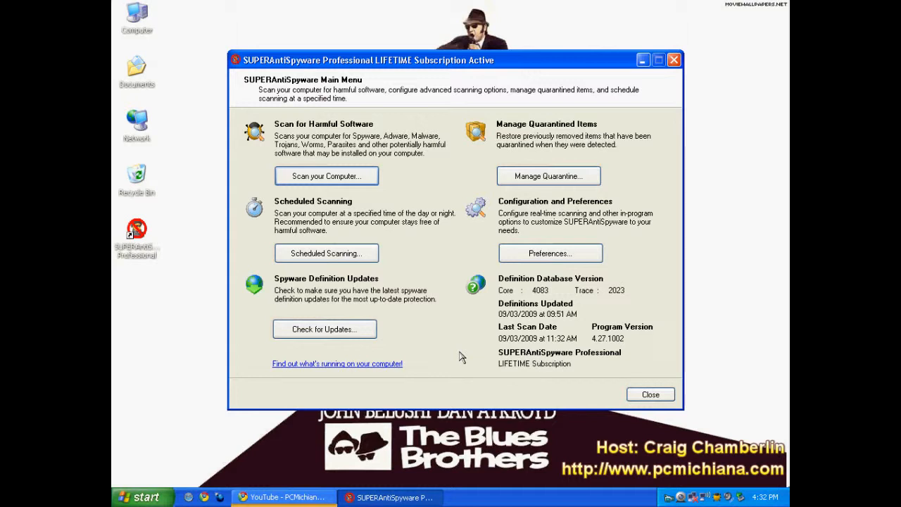
mouse_move(387, 84)
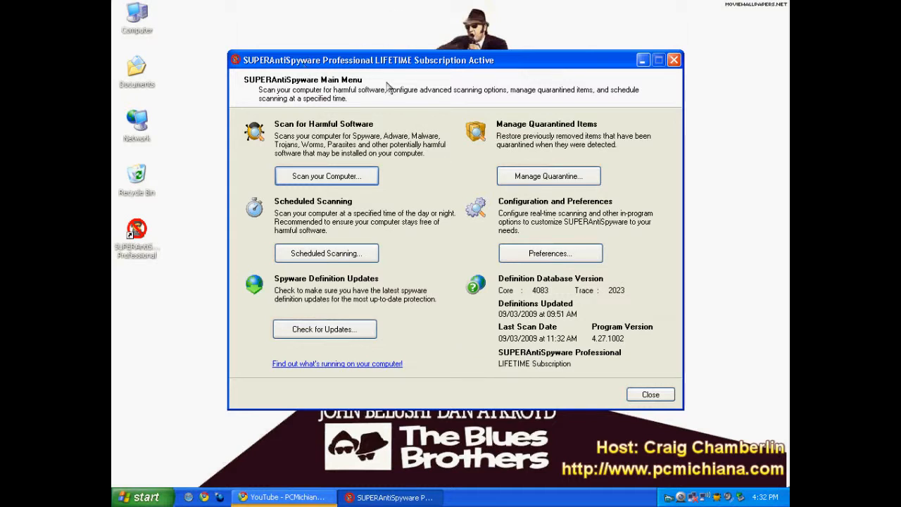
mouse_move(383, 275)
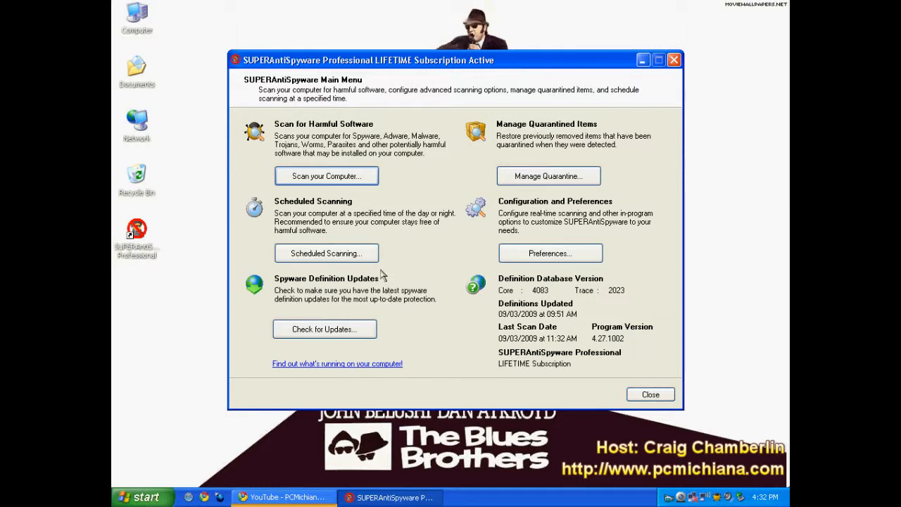
mouse_move(412, 265)
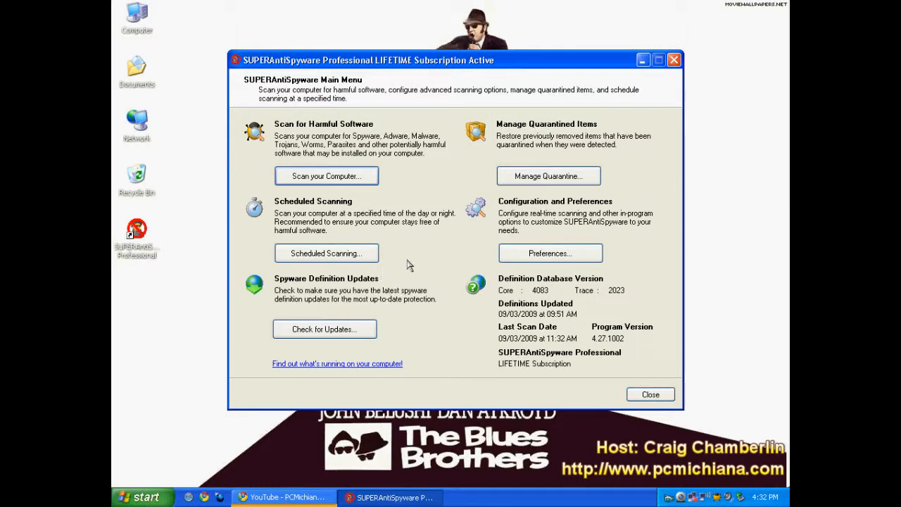
mouse_move(402, 265)
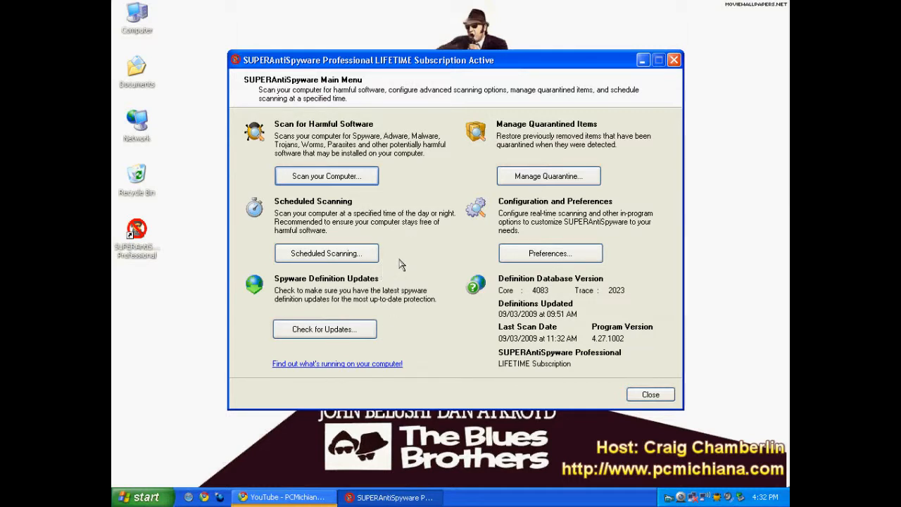
mouse_move(396, 310)
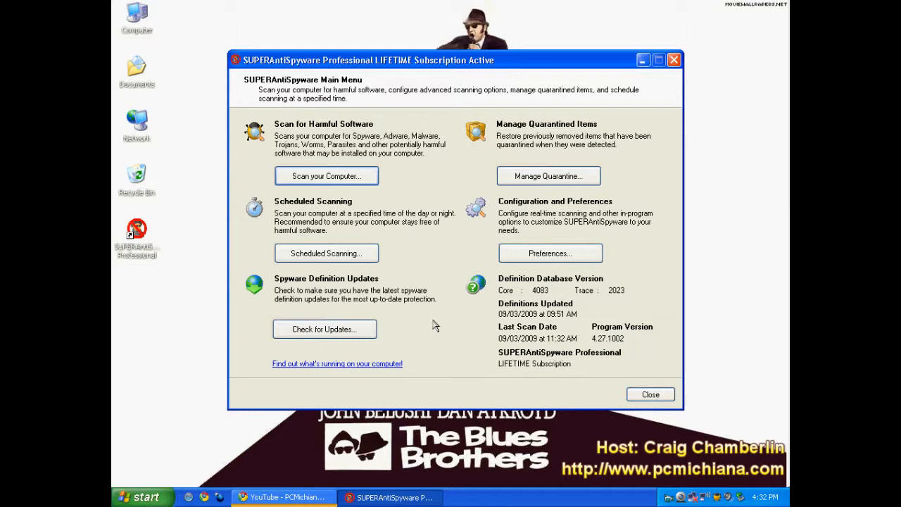
mouse_move(465, 333)
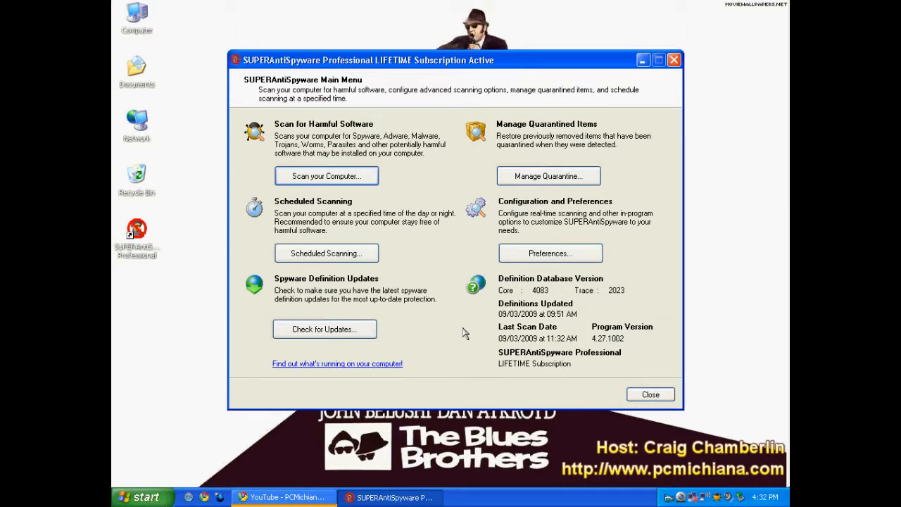
mouse_move(439, 336)
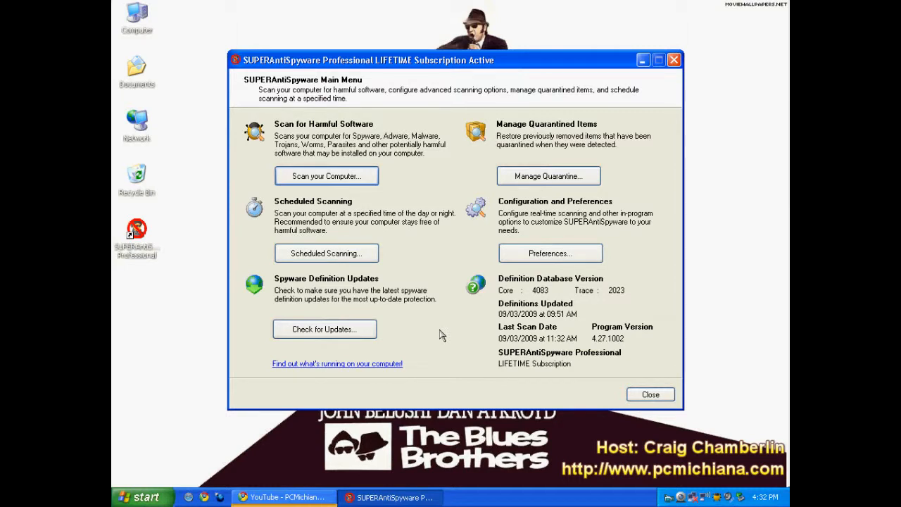
mouse_move(434, 292)
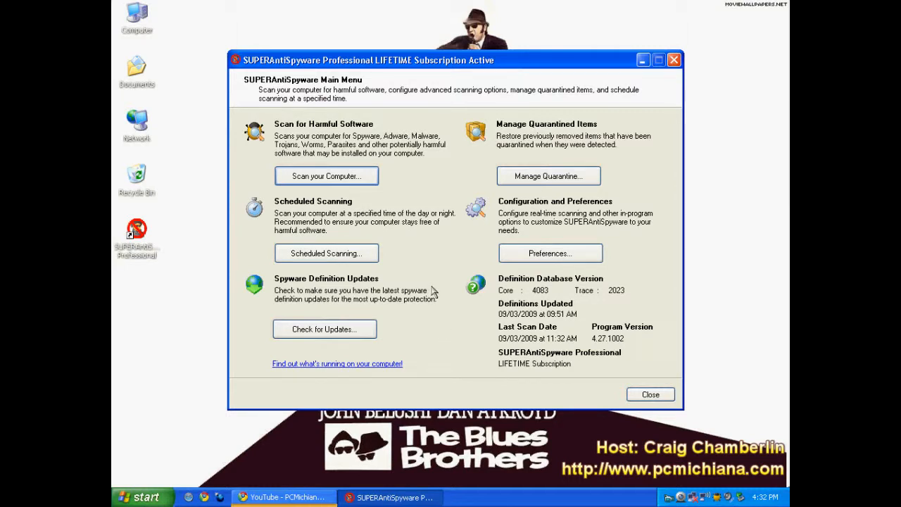
mouse_move(431, 295)
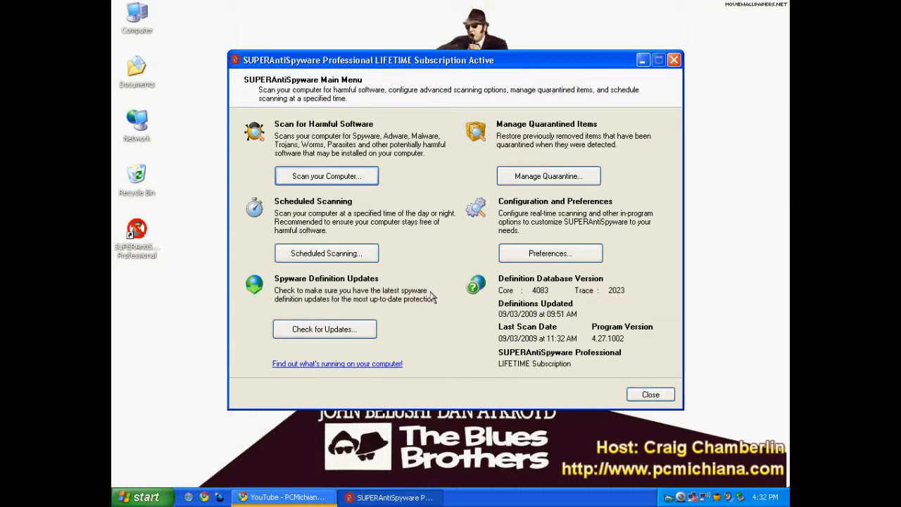
mouse_move(431, 240)
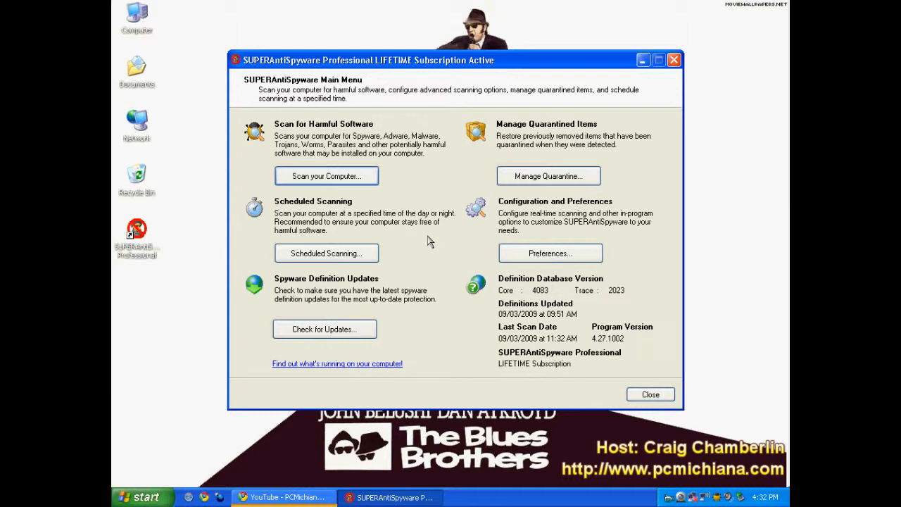
mouse_move(417, 231)
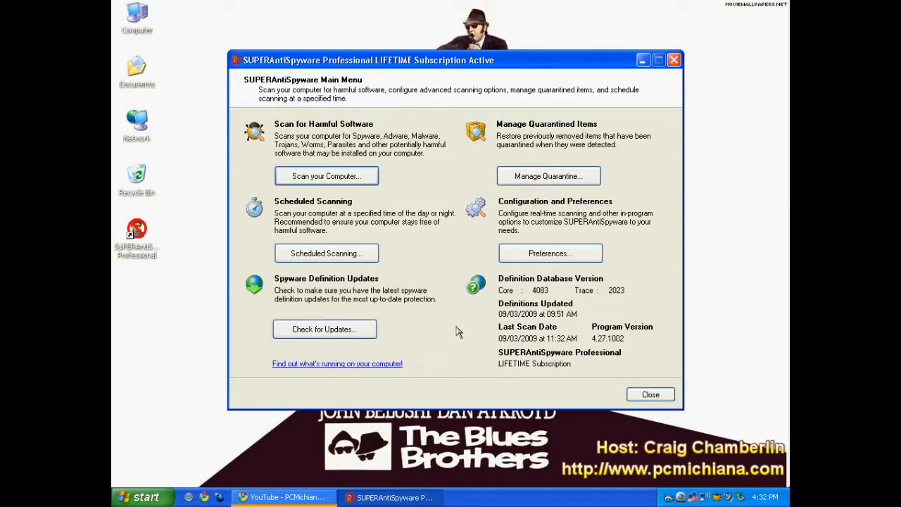
mouse_move(451, 296)
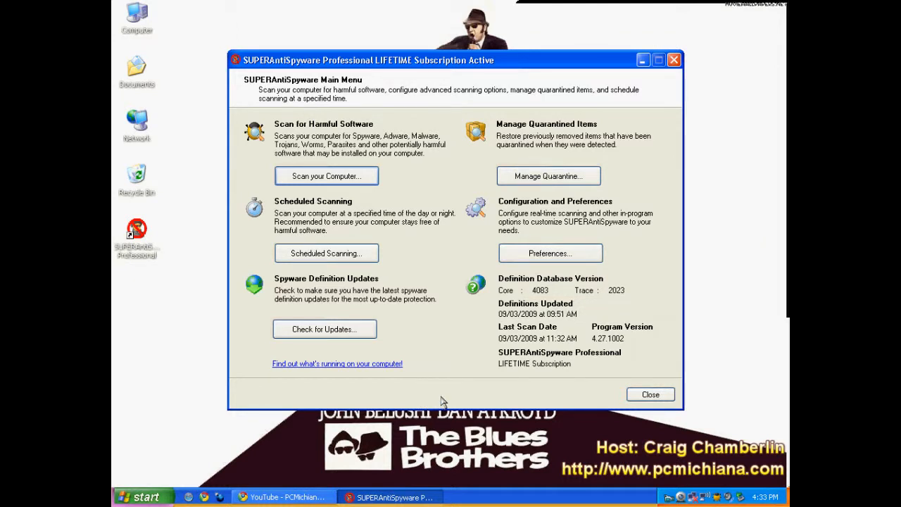
mouse_move(458, 298)
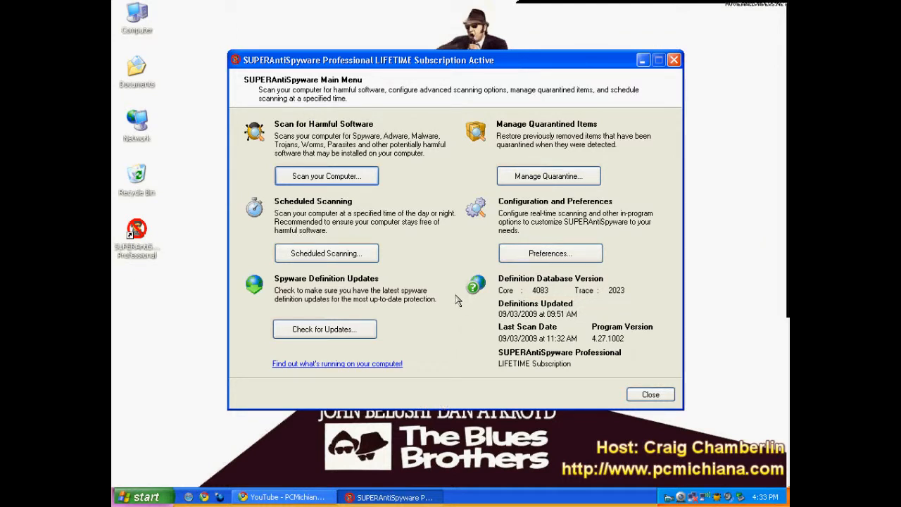
- Start 'Scan your Computer' to reach the scanner with drive C and Quick Scan selected
left_click(326, 176)
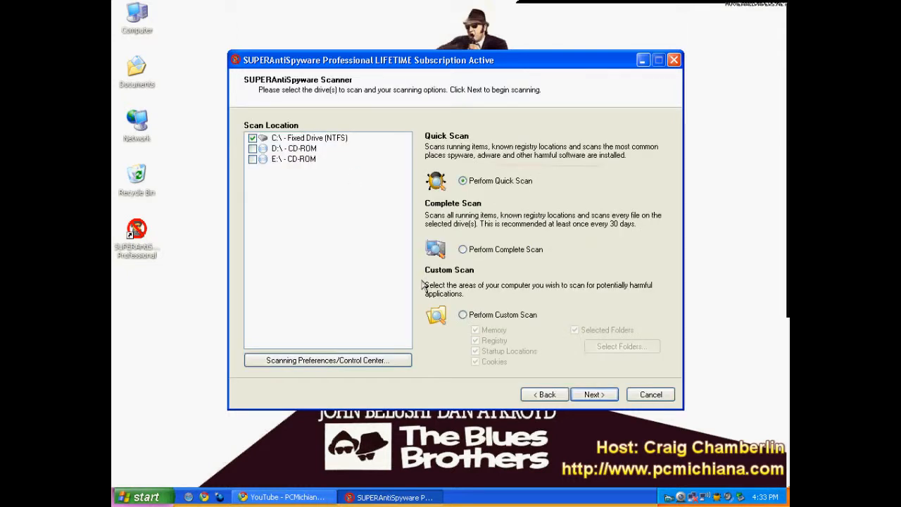
mouse_move(493, 412)
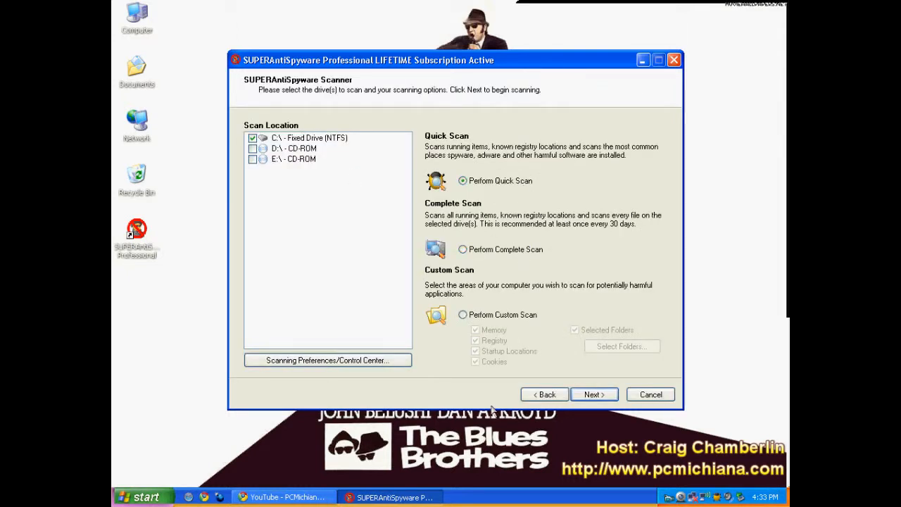
mouse_move(519, 397)
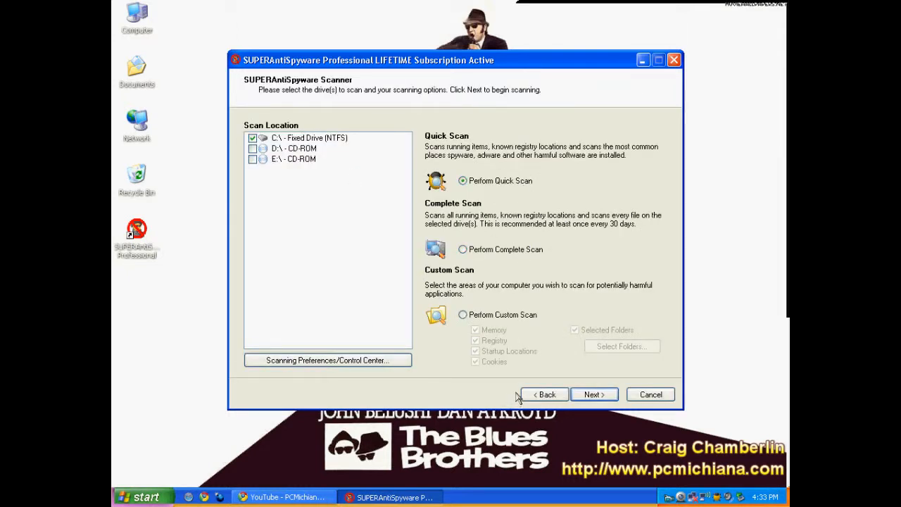
mouse_move(513, 392)
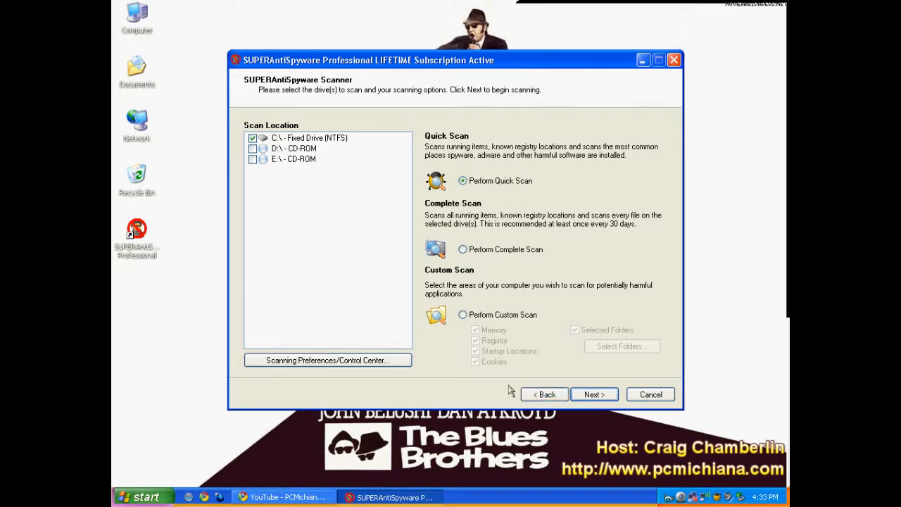
mouse_move(500, 429)
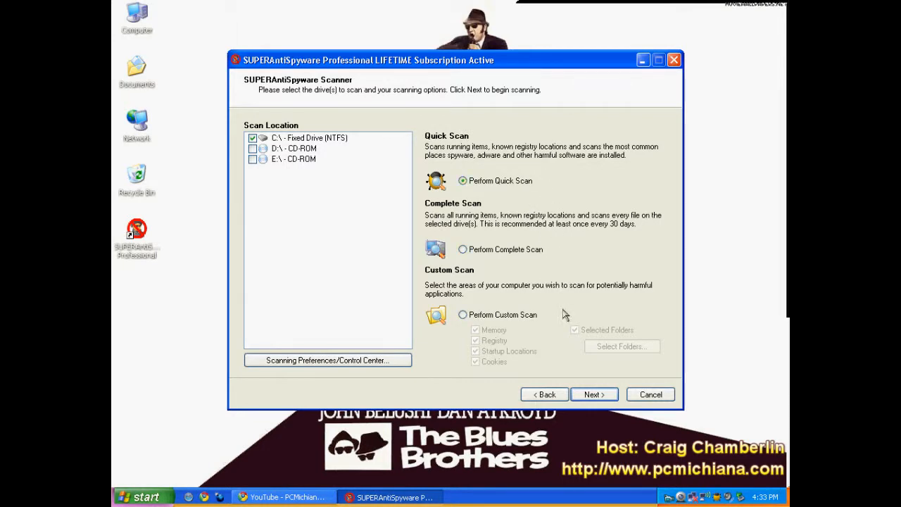
left_click(544, 394)
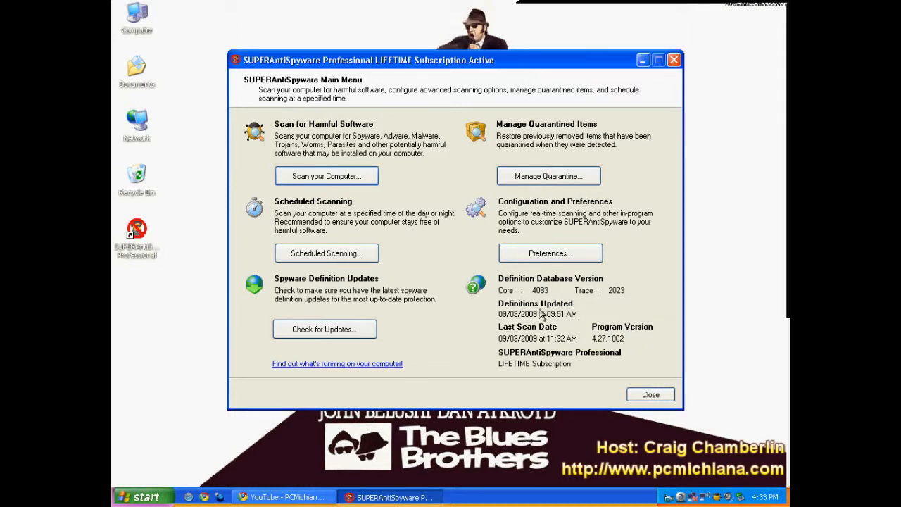
mouse_move(532, 318)
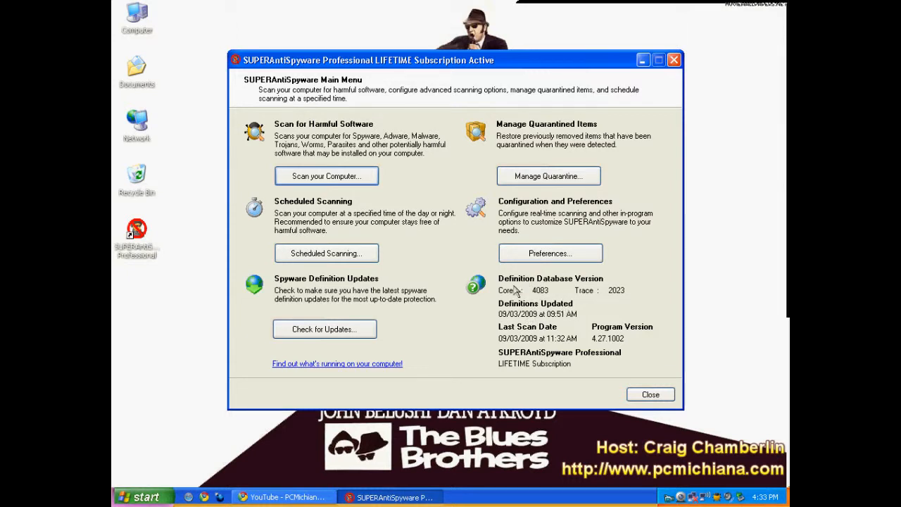
mouse_move(570, 294)
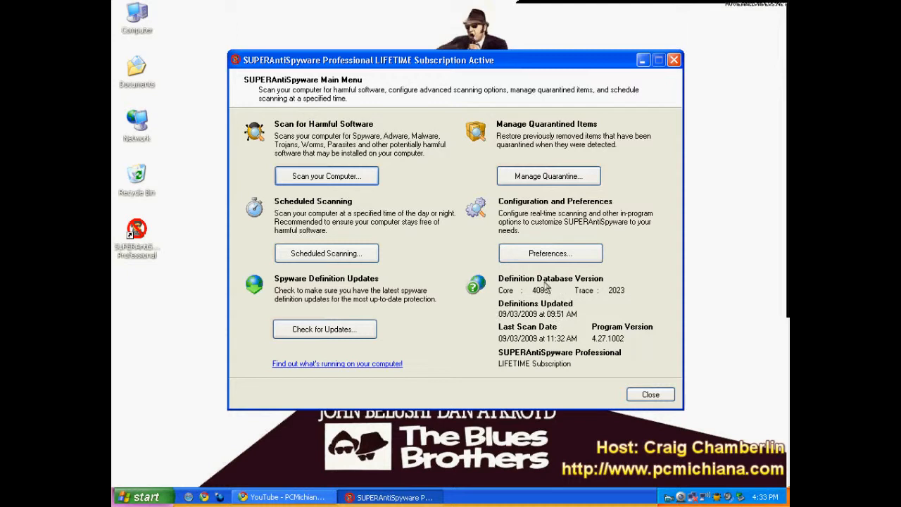
mouse_move(534, 345)
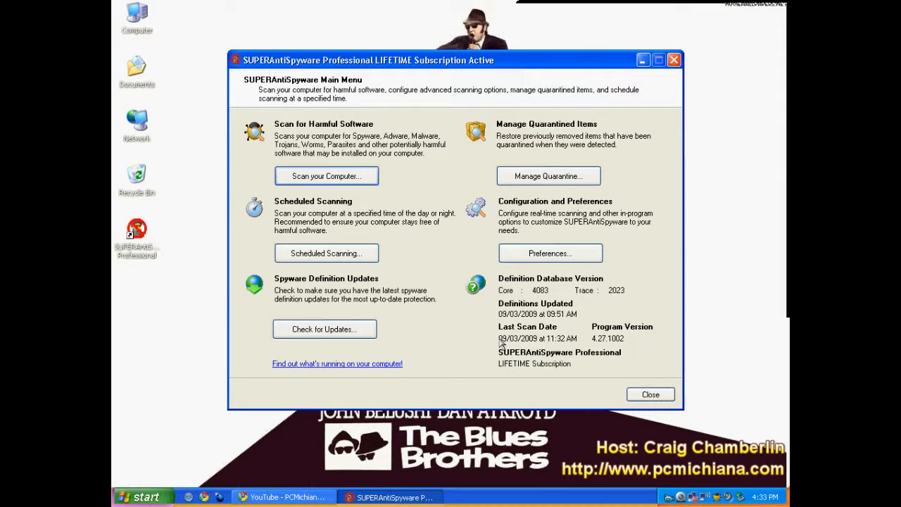
mouse_move(498, 323)
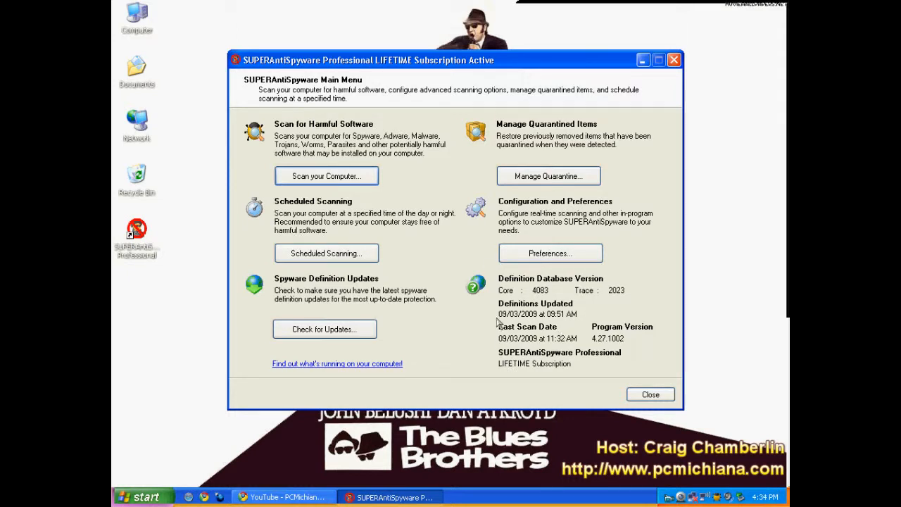
mouse_move(551, 375)
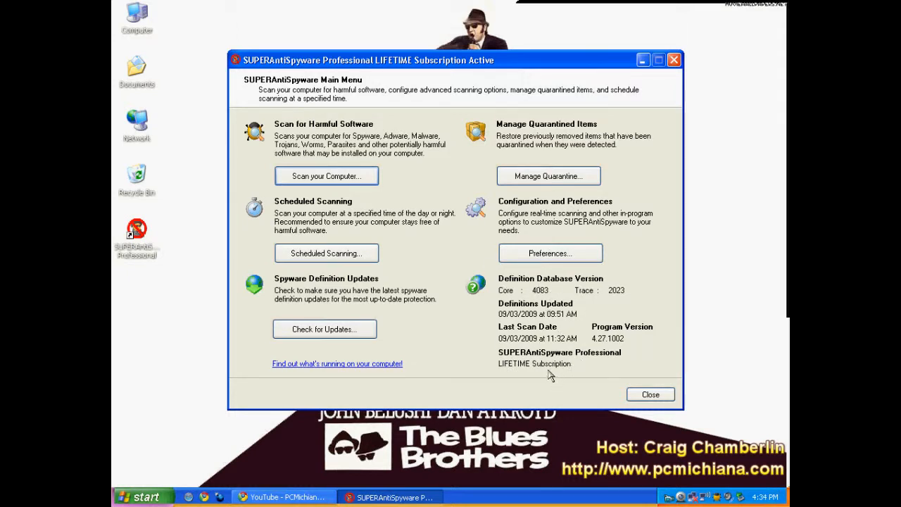
mouse_move(576, 335)
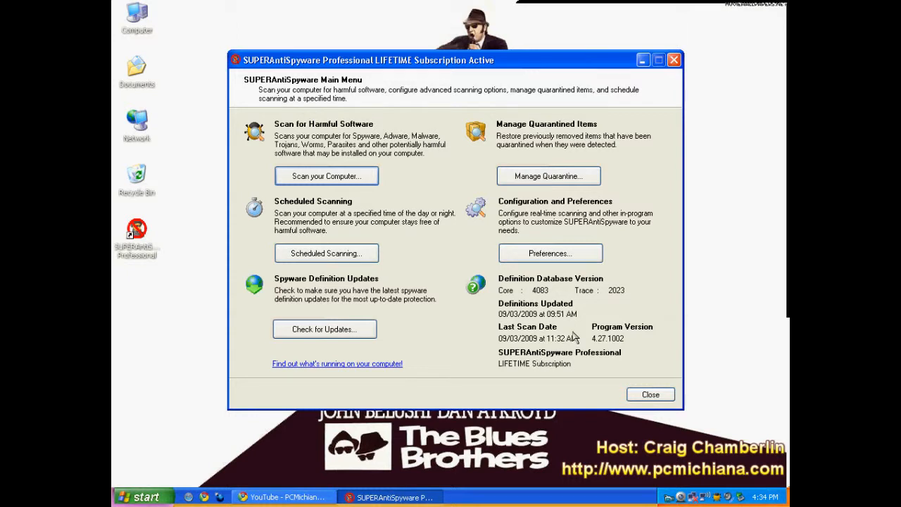
mouse_move(352, 204)
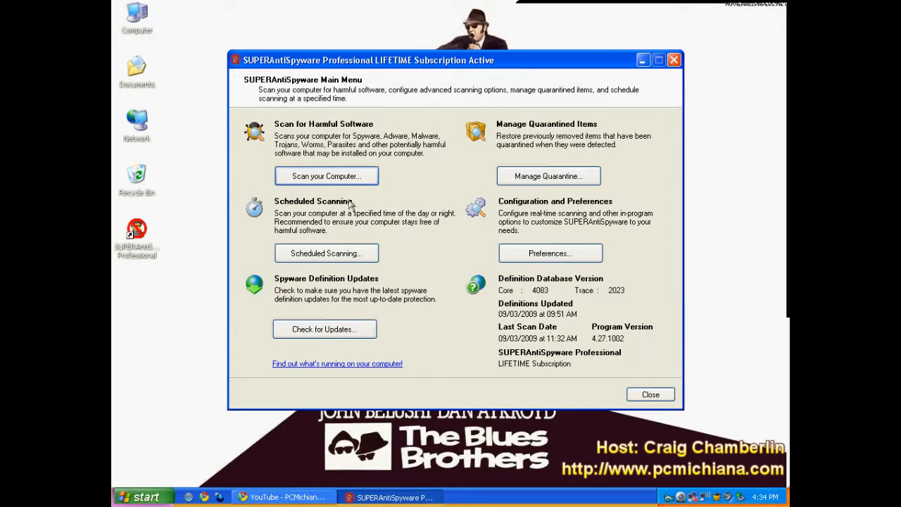
mouse_move(397, 97)
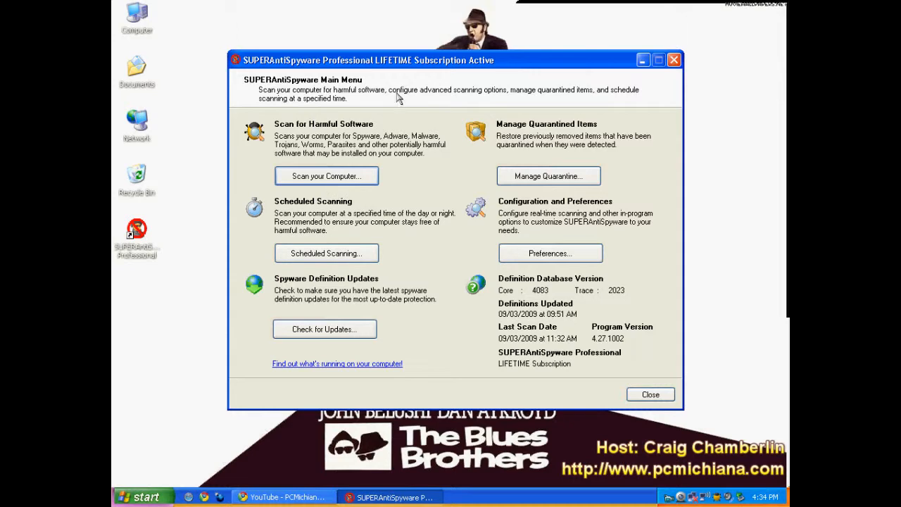
mouse_move(430, 178)
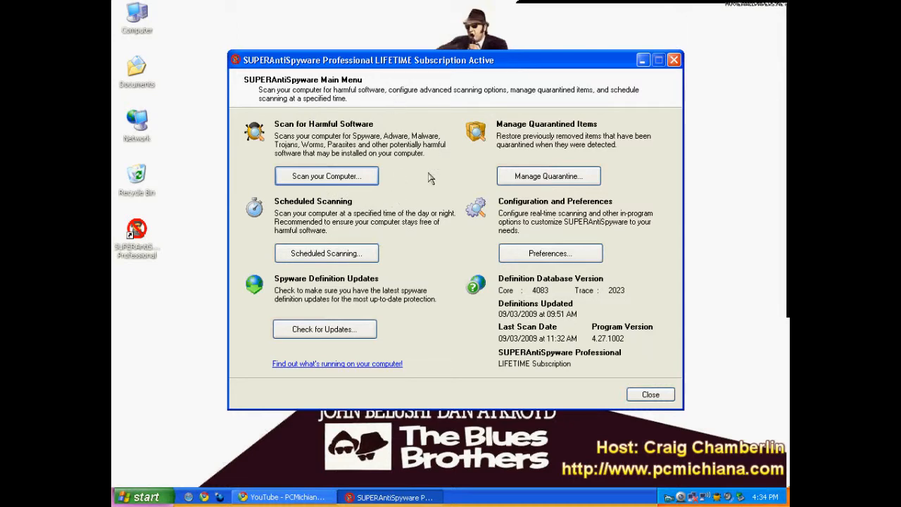
left_click(327, 254)
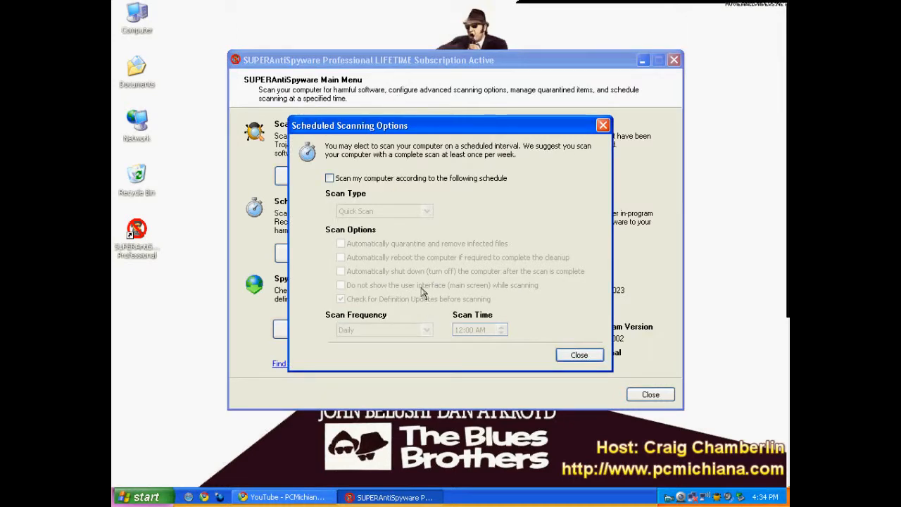
left_click(329, 177)
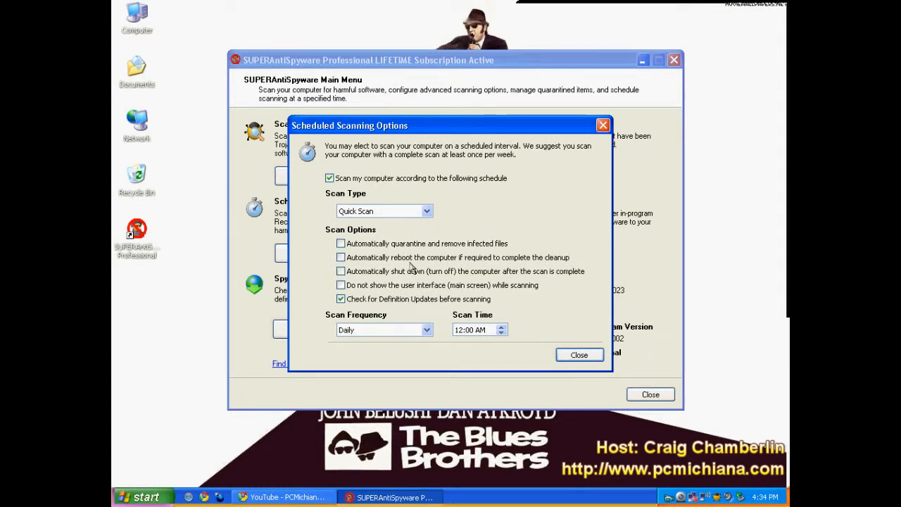
mouse_move(435, 202)
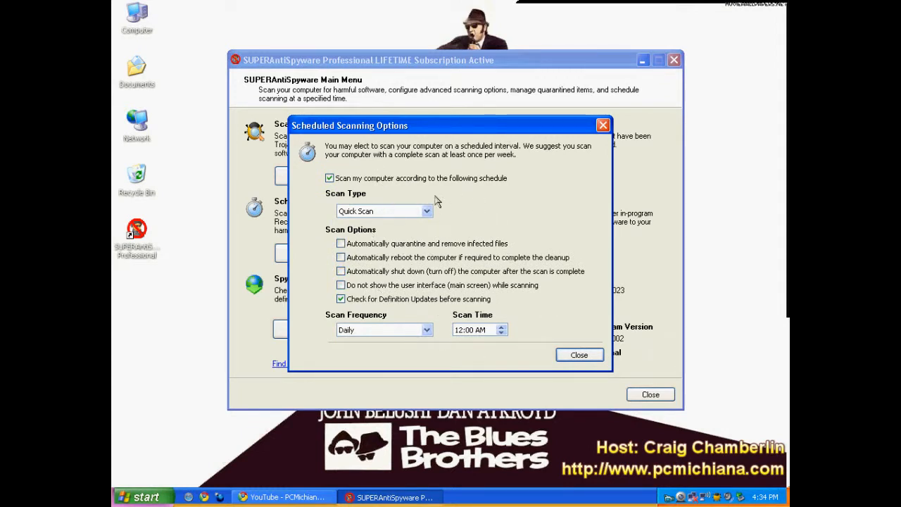
left_click(330, 177)
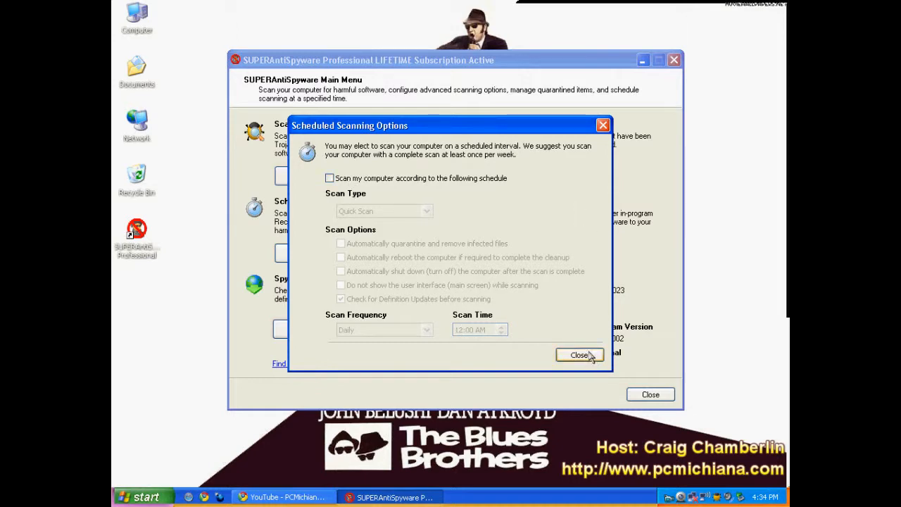
left_click(580, 355)
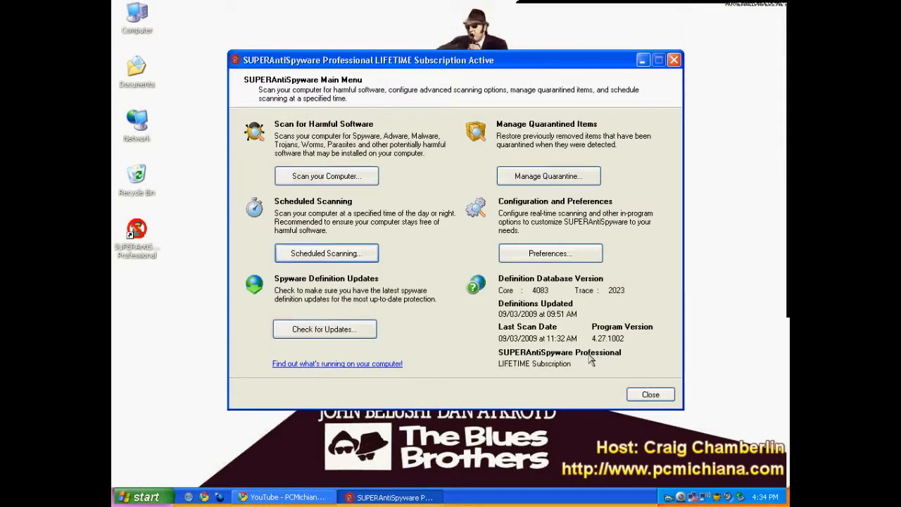
mouse_move(583, 366)
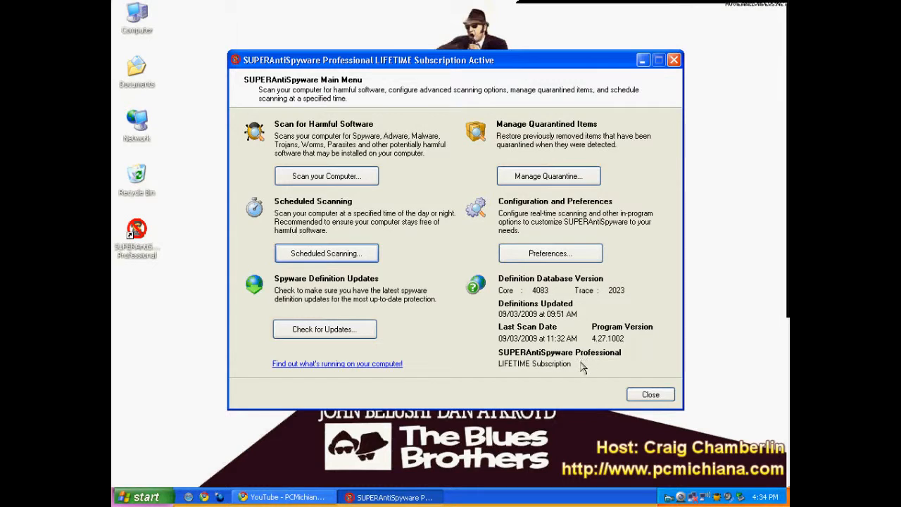
mouse_move(573, 361)
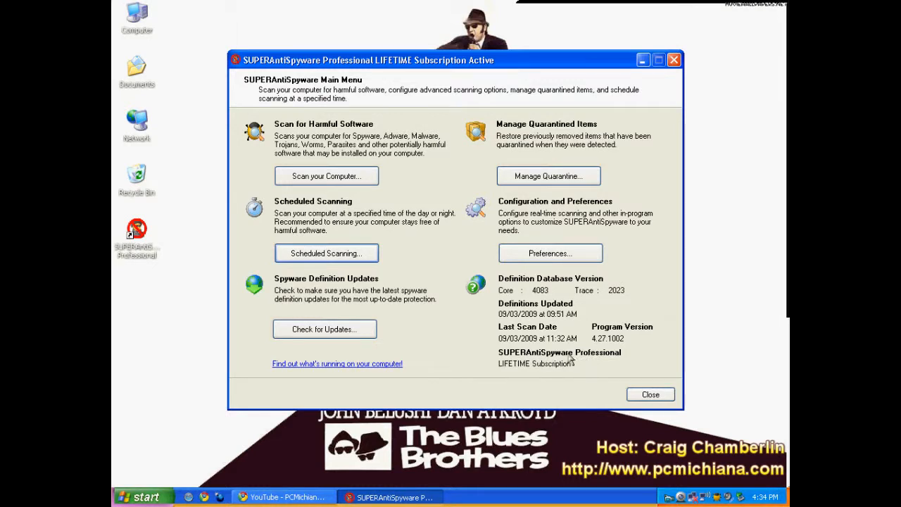
mouse_move(448, 414)
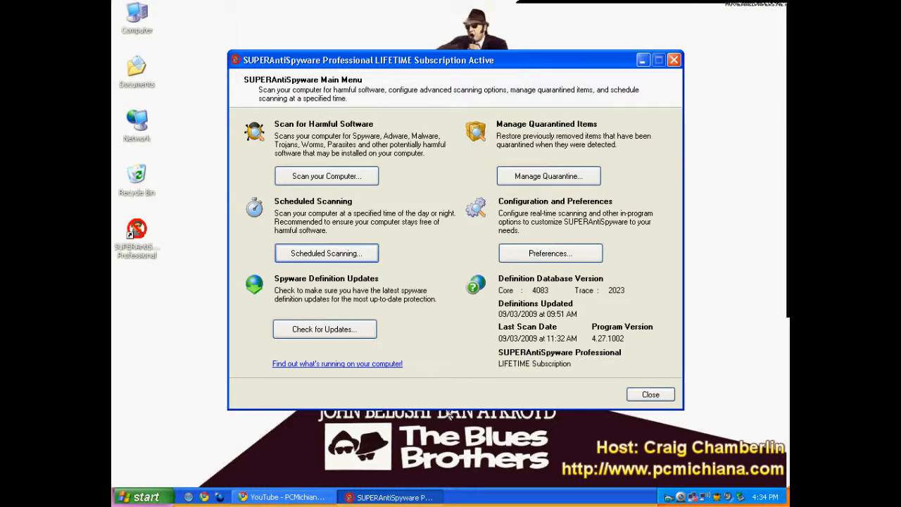
mouse_move(437, 400)
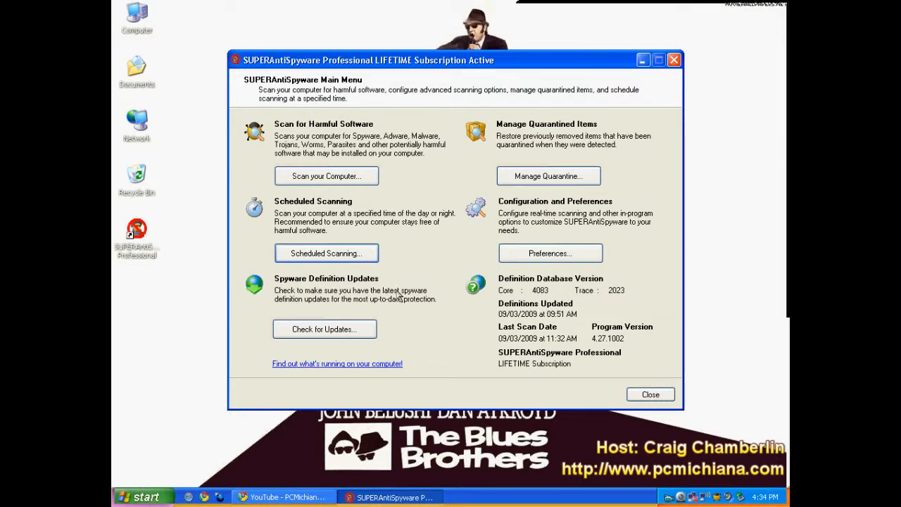
mouse_move(414, 312)
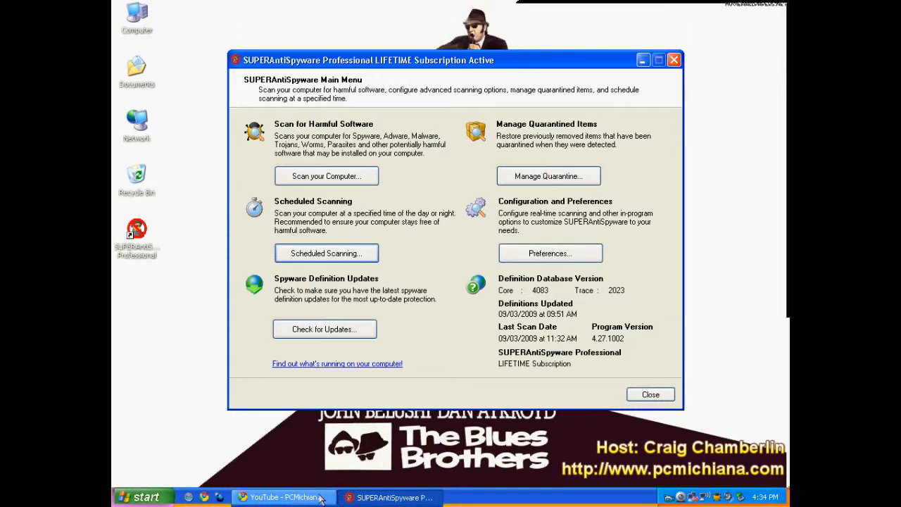
left_click(282, 497)
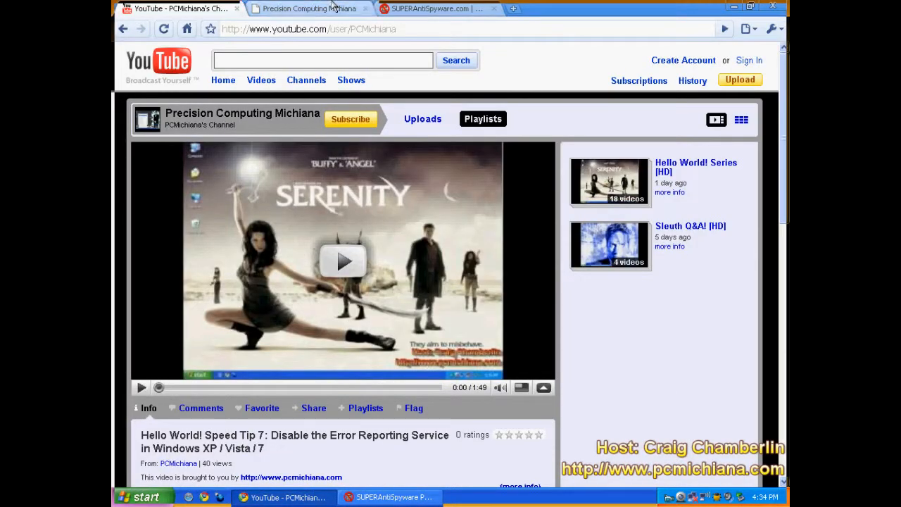
left_click(425, 9)
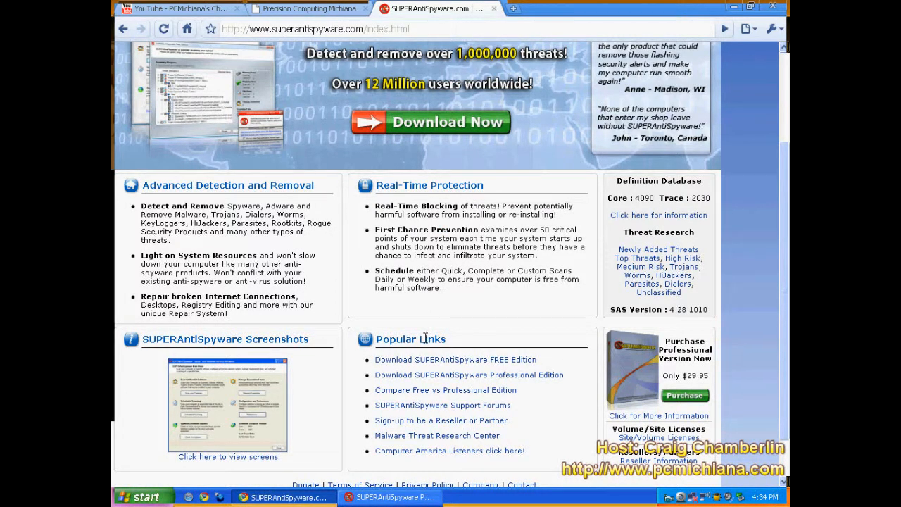
mouse_move(431, 351)
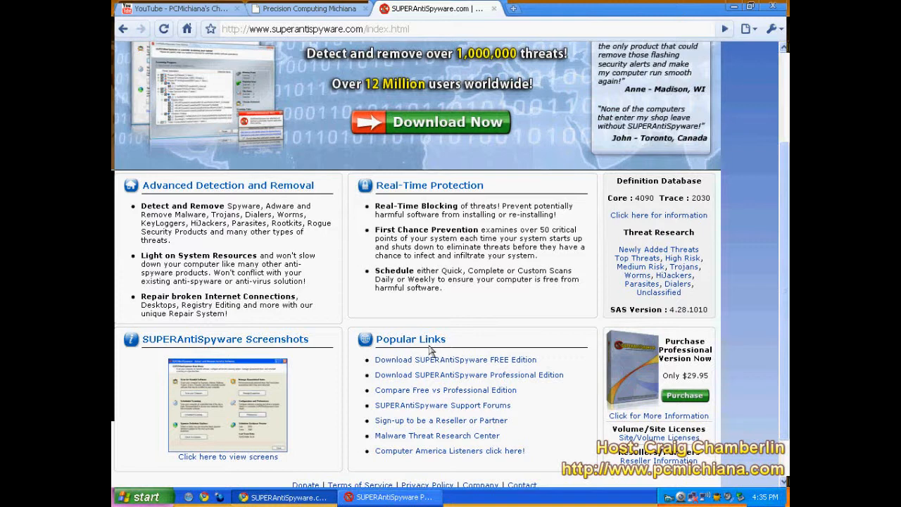
mouse_move(456, 331)
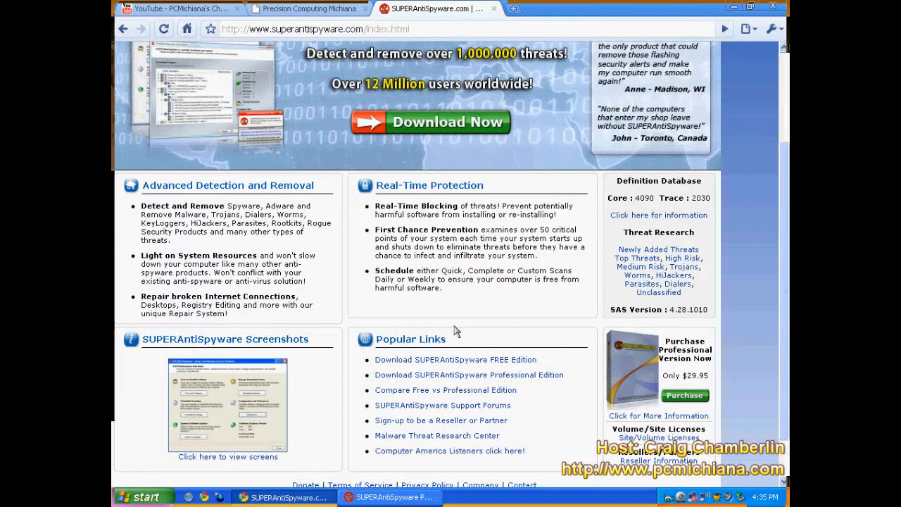
mouse_move(442, 307)
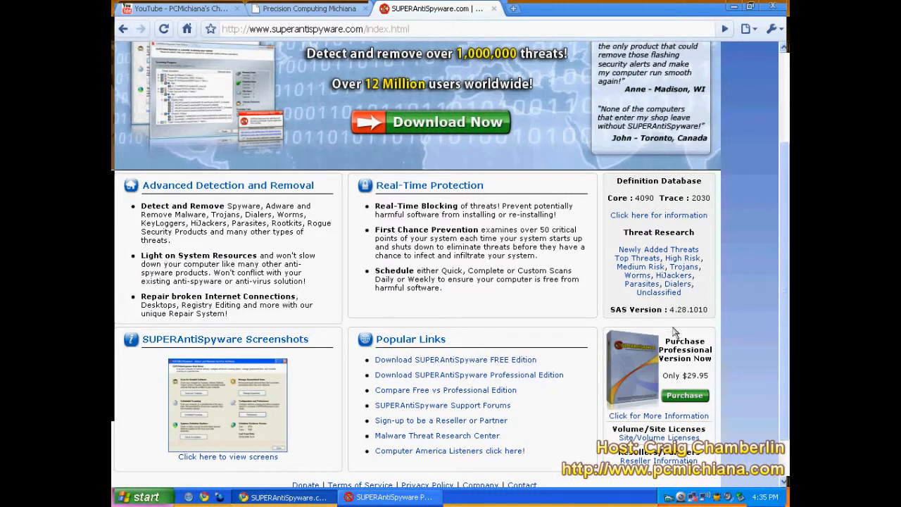
mouse_move(716, 357)
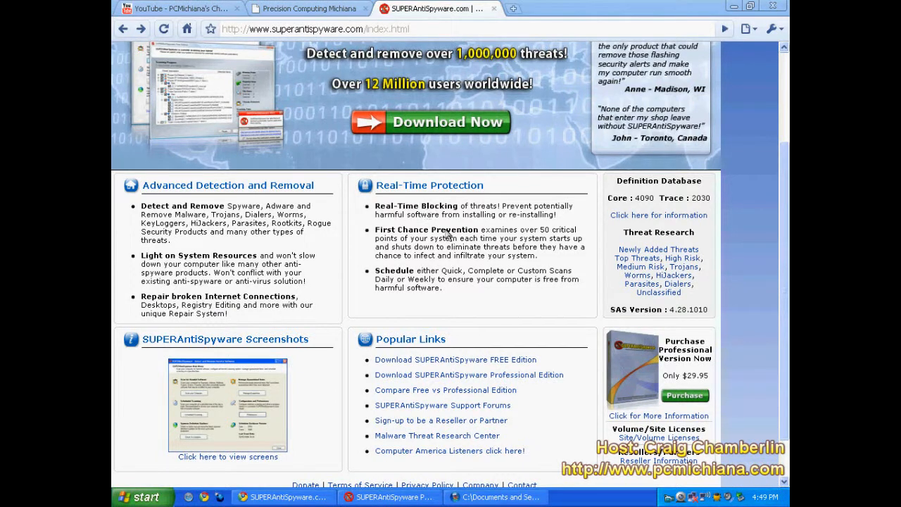
mouse_move(664, 412)
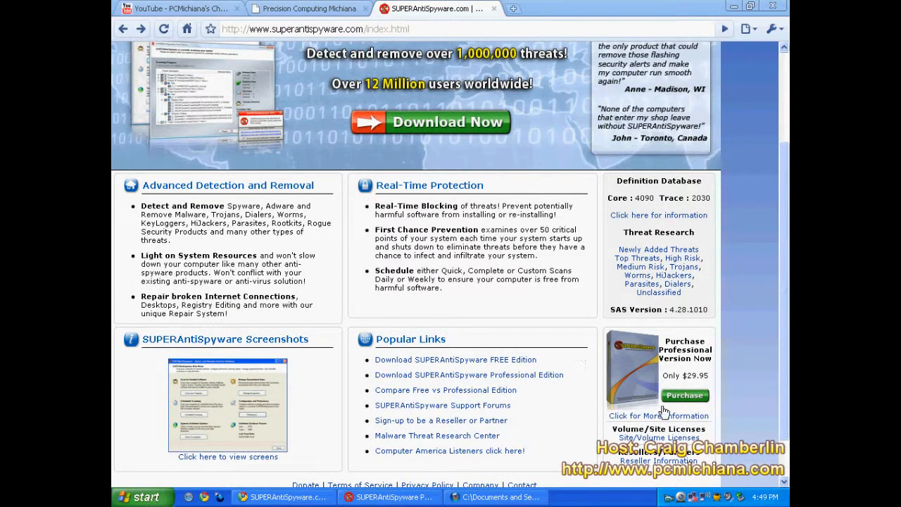
mouse_move(696, 410)
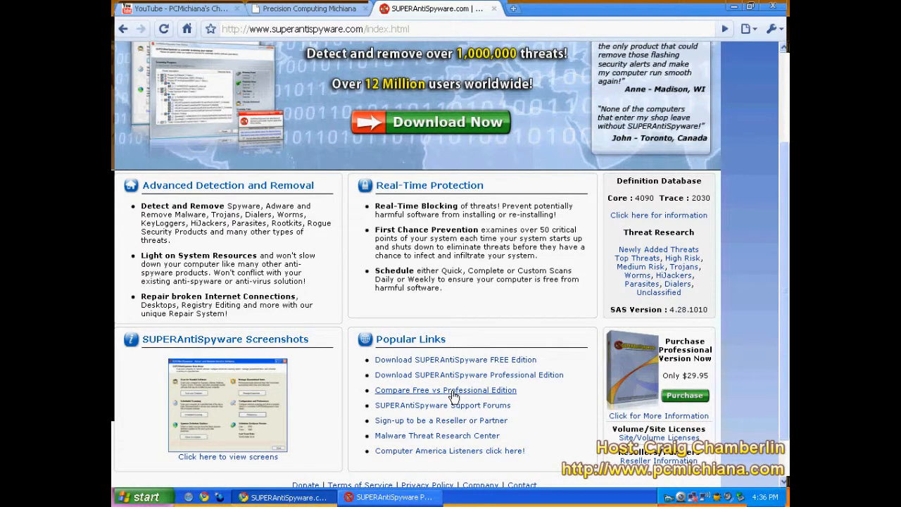
- View the Free vs Professional feature comparison table with edition prices
left_click(445, 390)
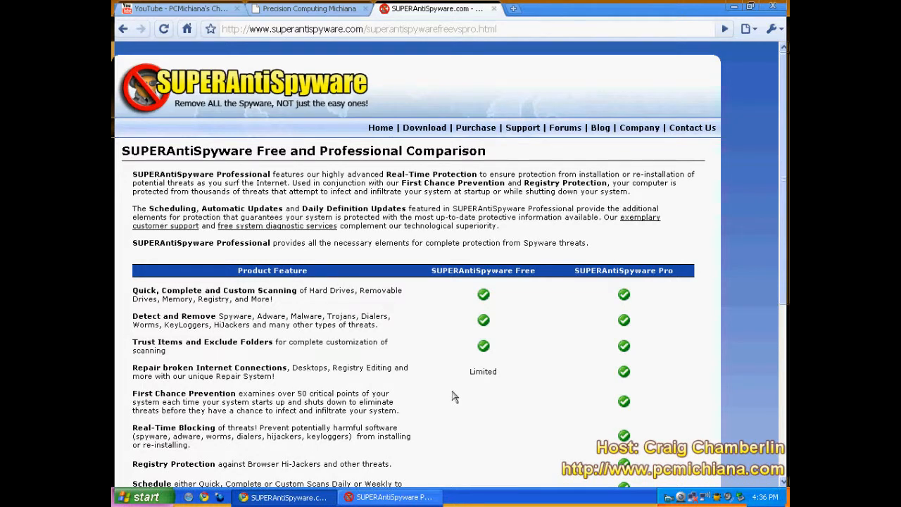
scroll("down", 3)
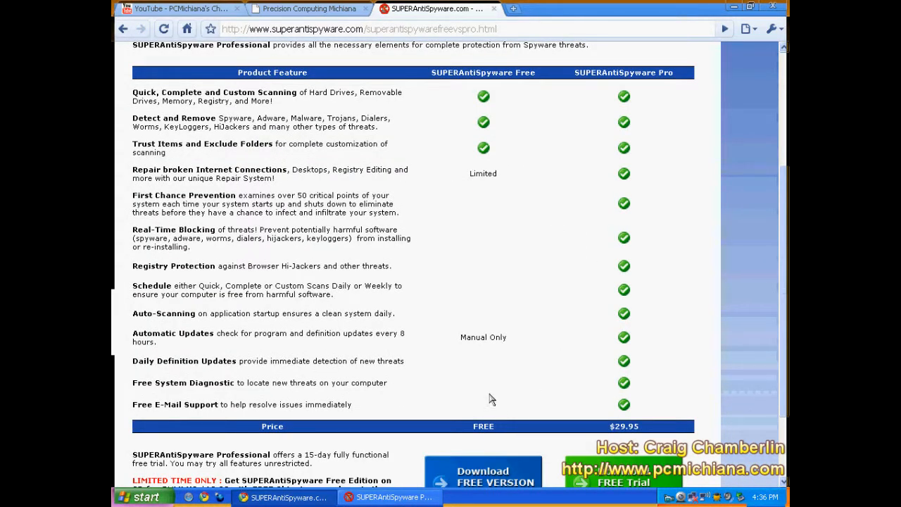
mouse_move(497, 397)
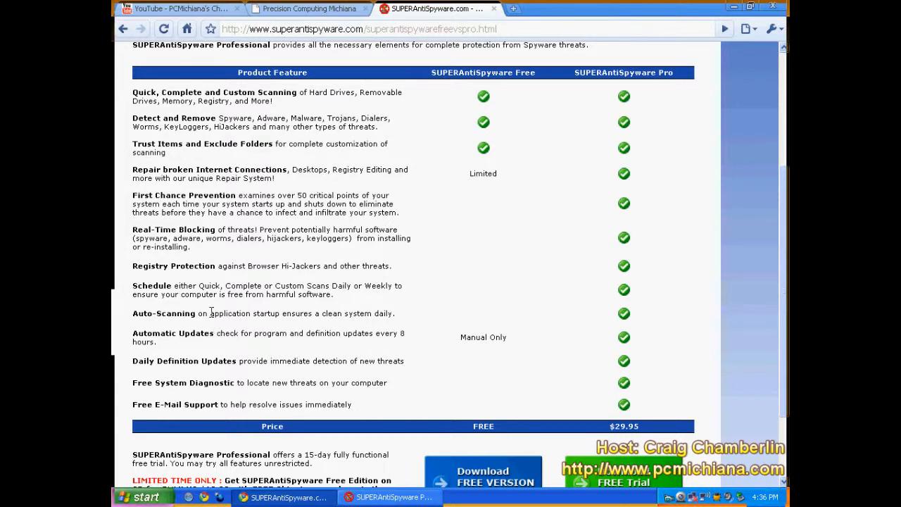
mouse_move(223, 334)
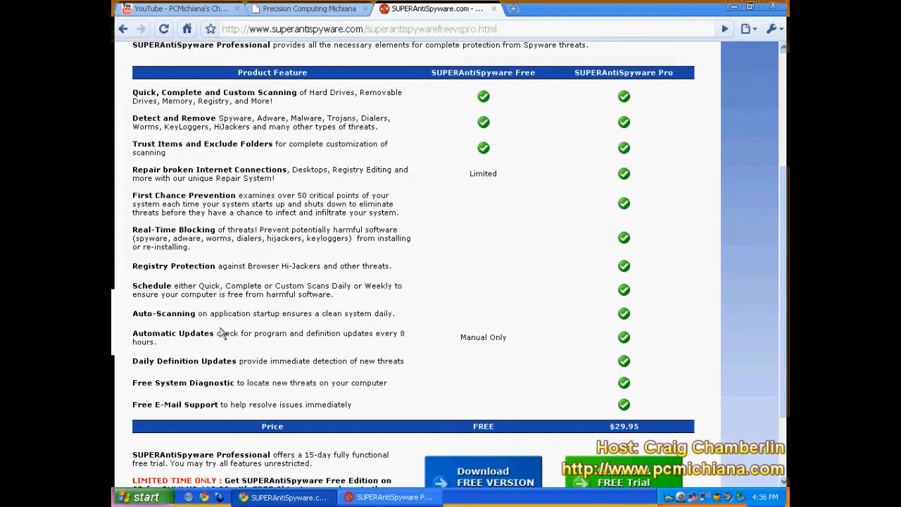
mouse_move(364, 260)
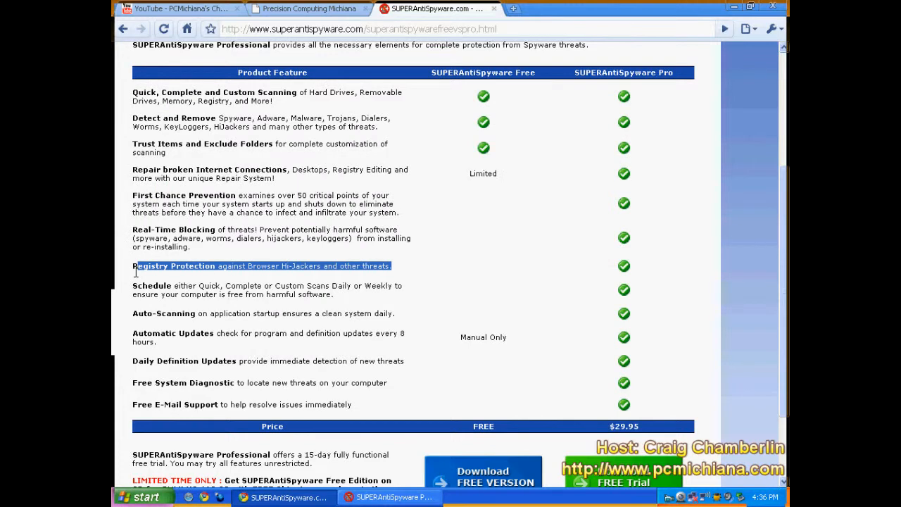
mouse_move(397, 358)
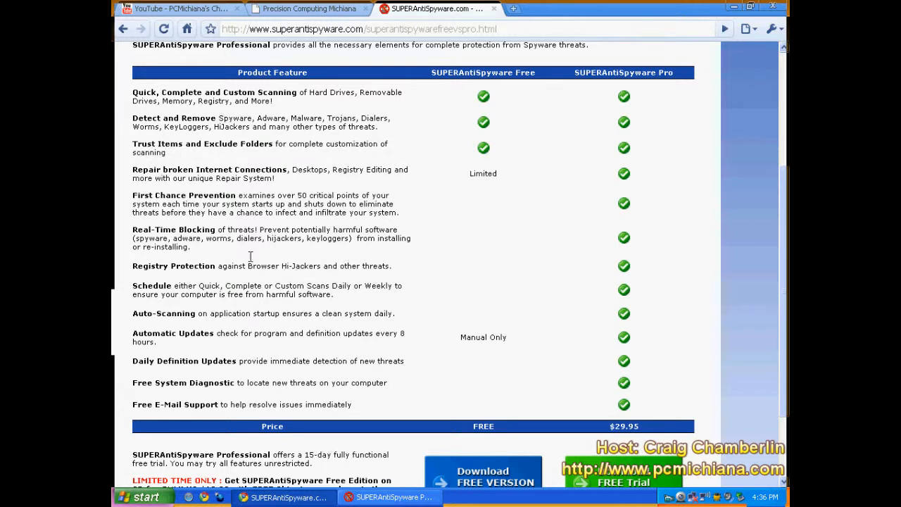
mouse_move(335, 282)
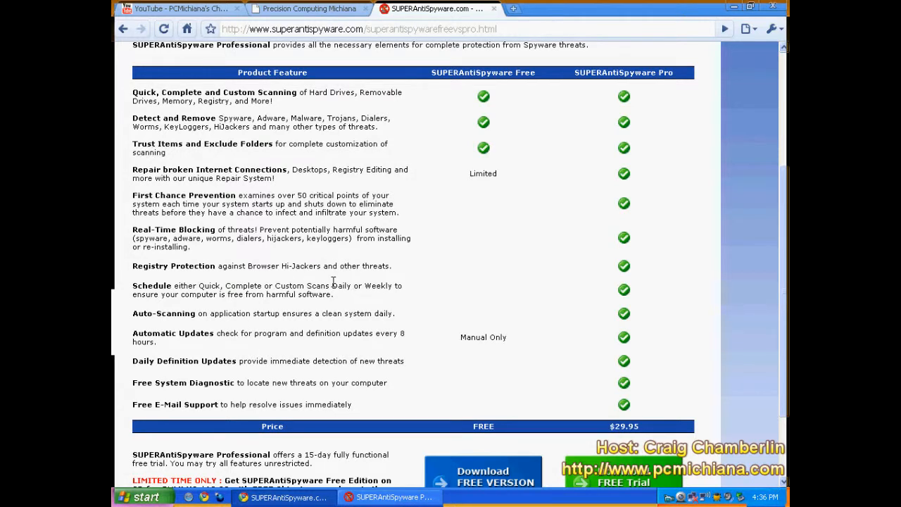
mouse_move(200, 231)
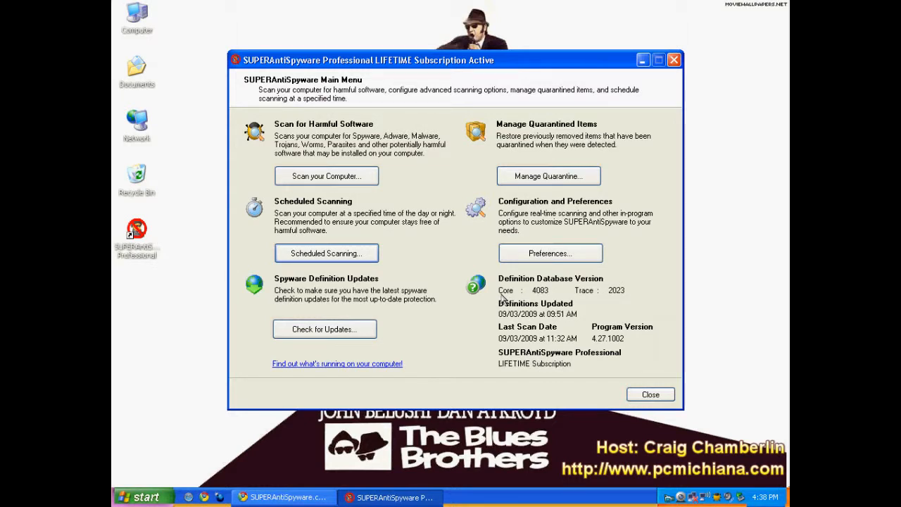
mouse_move(433, 197)
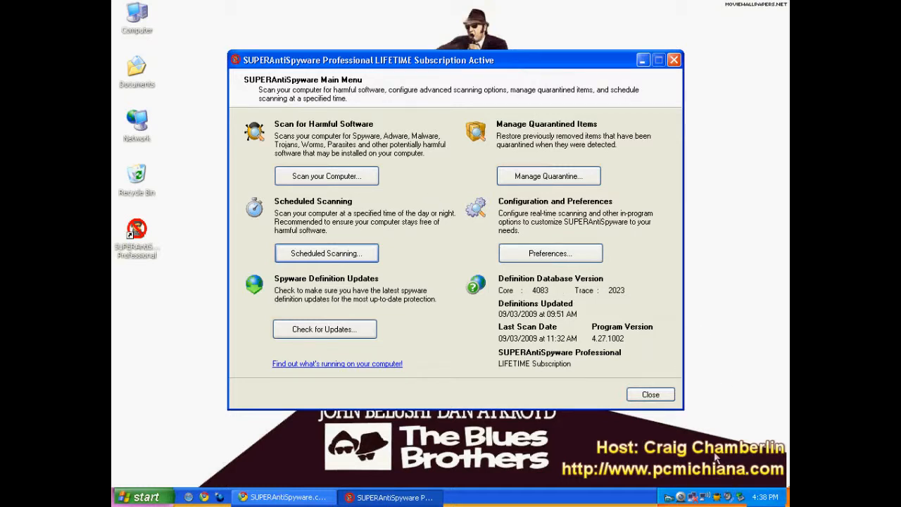
mouse_move(510, 236)
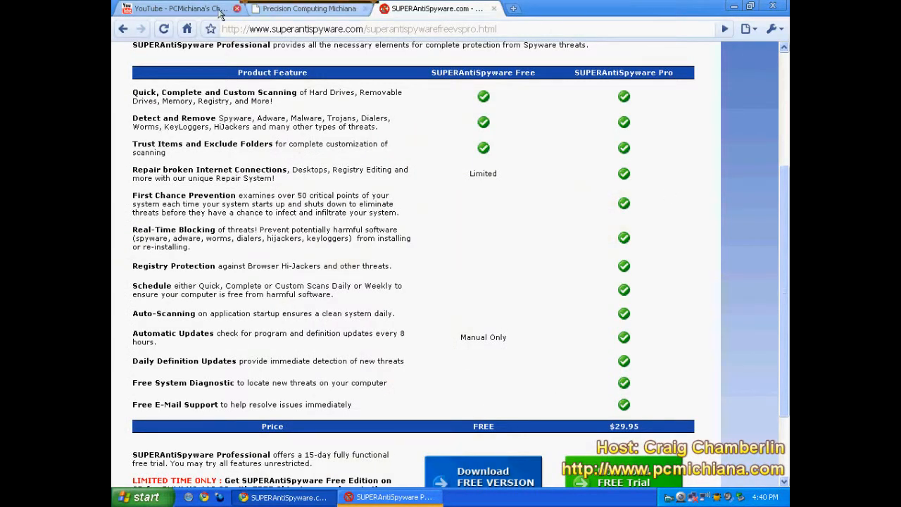
- View the Precision Computing Michiana blog's recommended free antispyware and antivirus lists
left_click(308, 8)
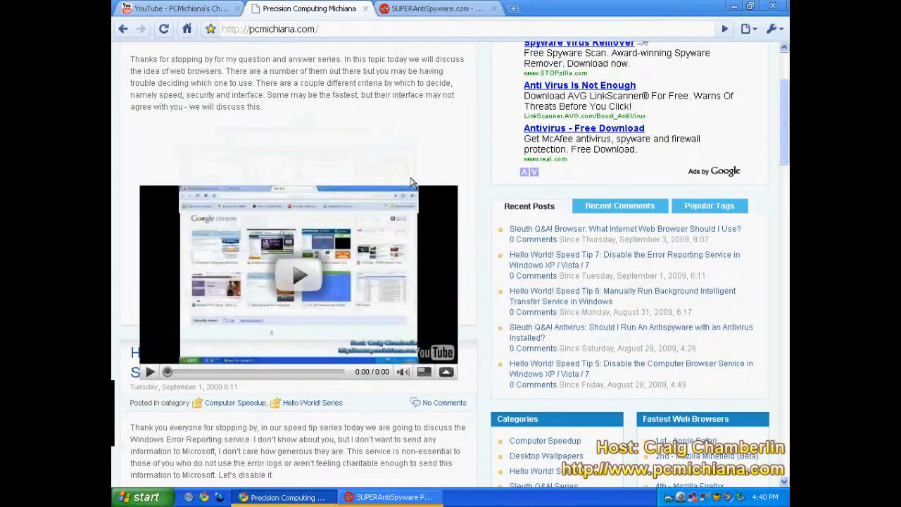
scroll("up", 3)
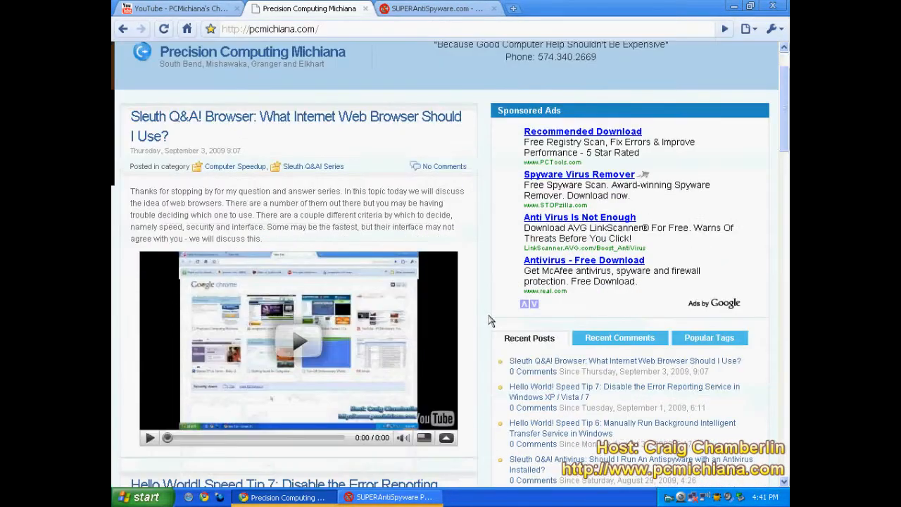
scroll("down", 3)
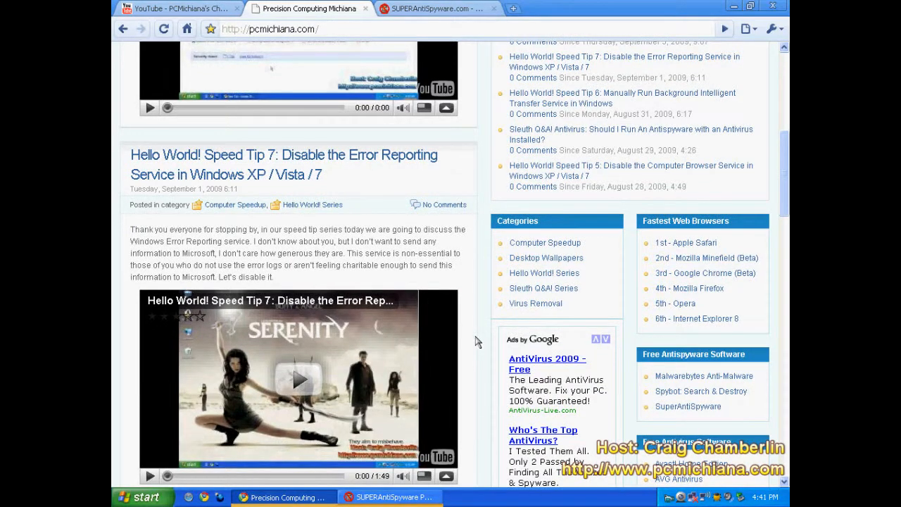
mouse_move(466, 338)
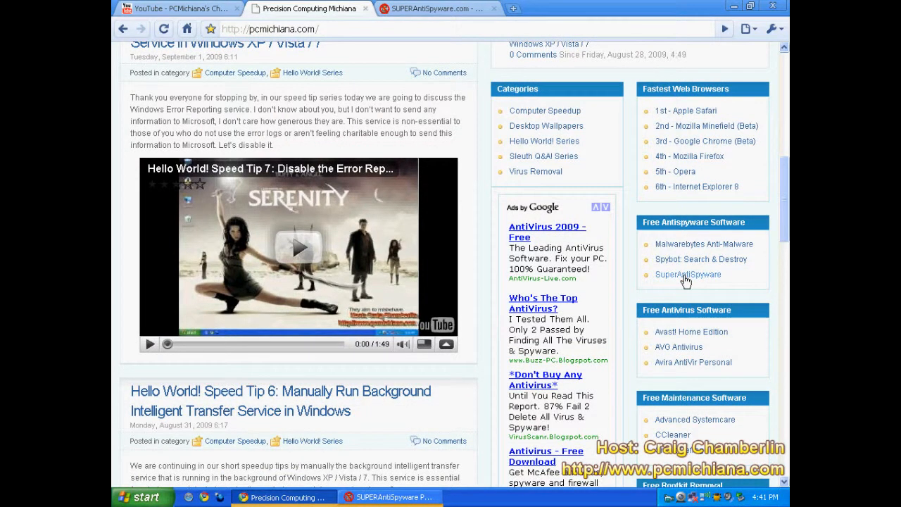
mouse_move(760, 339)
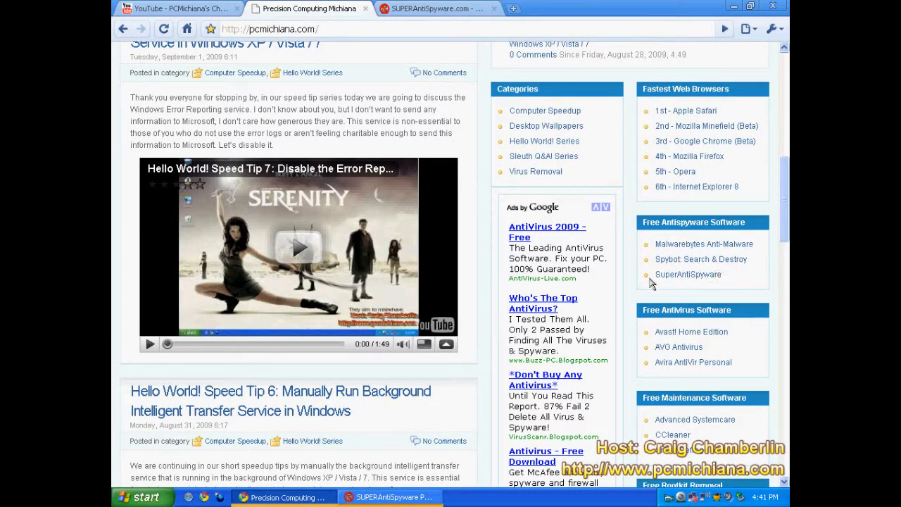
mouse_move(735, 338)
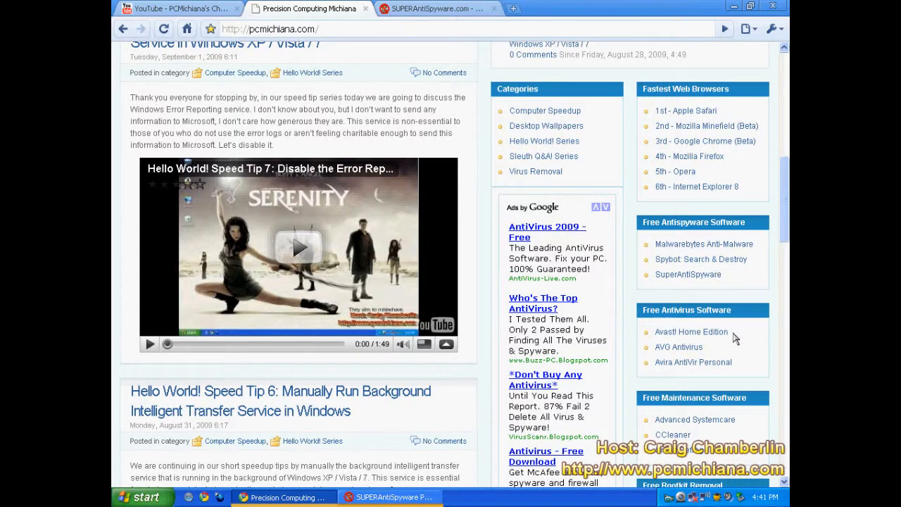
mouse_move(674, 263)
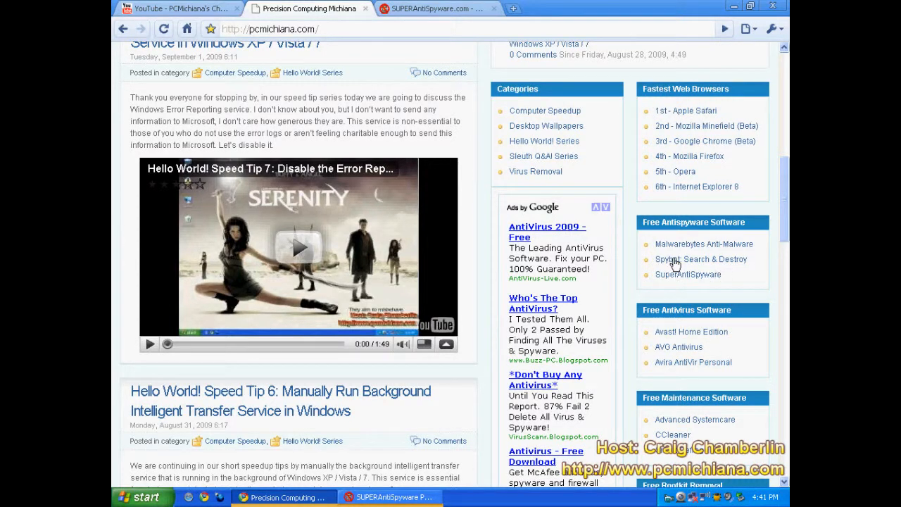
mouse_move(611, 374)
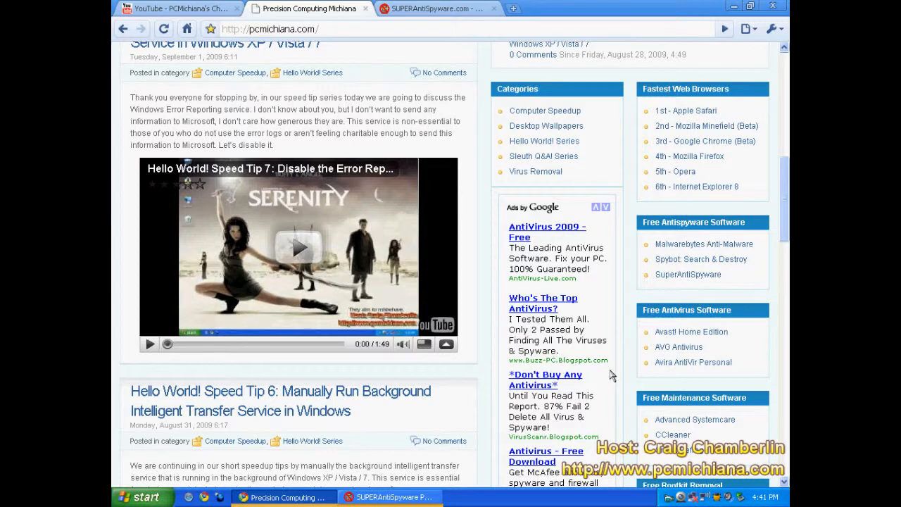
mouse_move(622, 359)
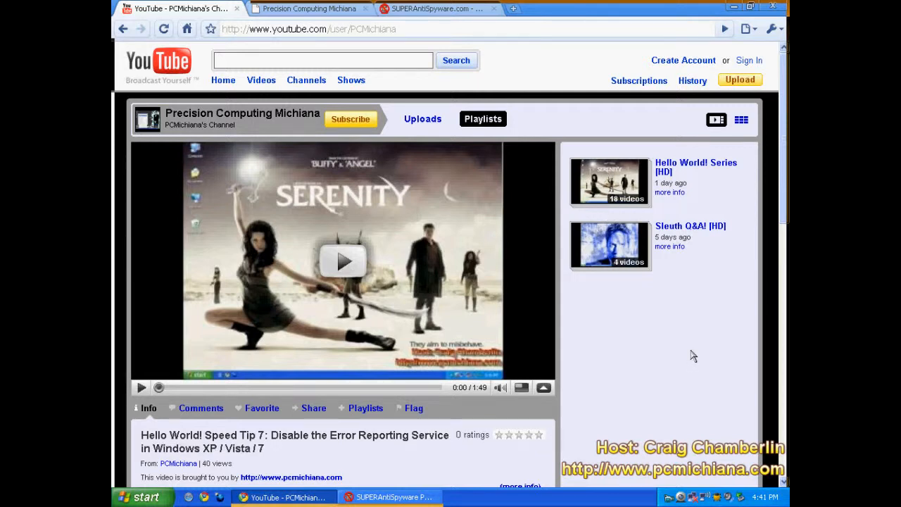
mouse_move(669, 311)
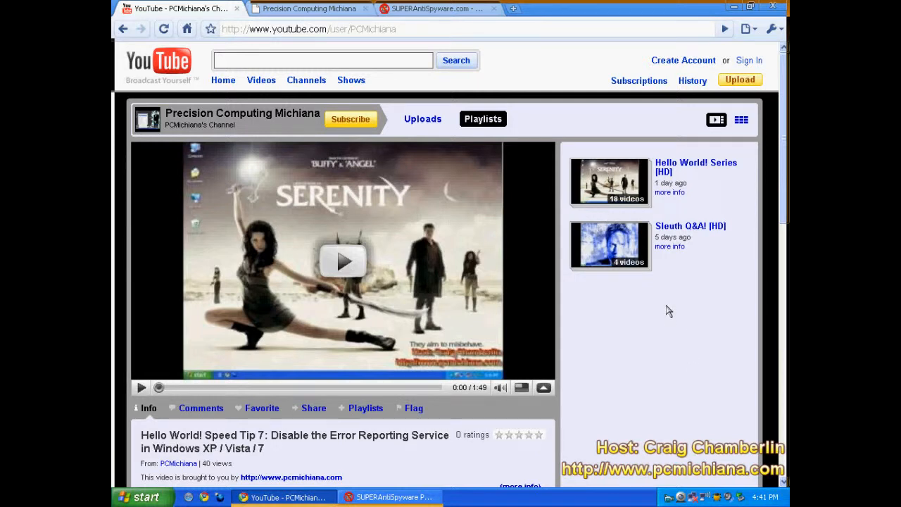